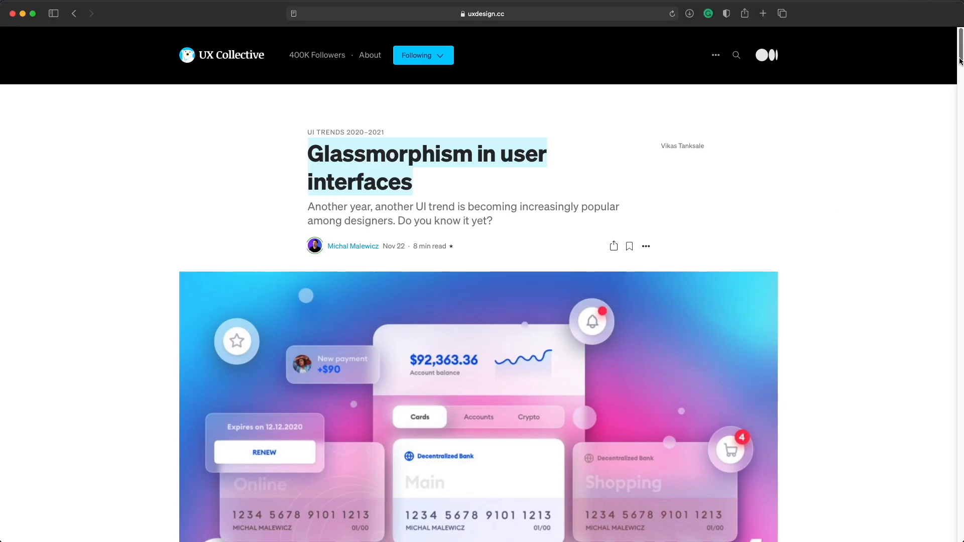
Step: Scroll through the current page, then switch to the glassmorphism.com generator tab
scroll(down, 3)
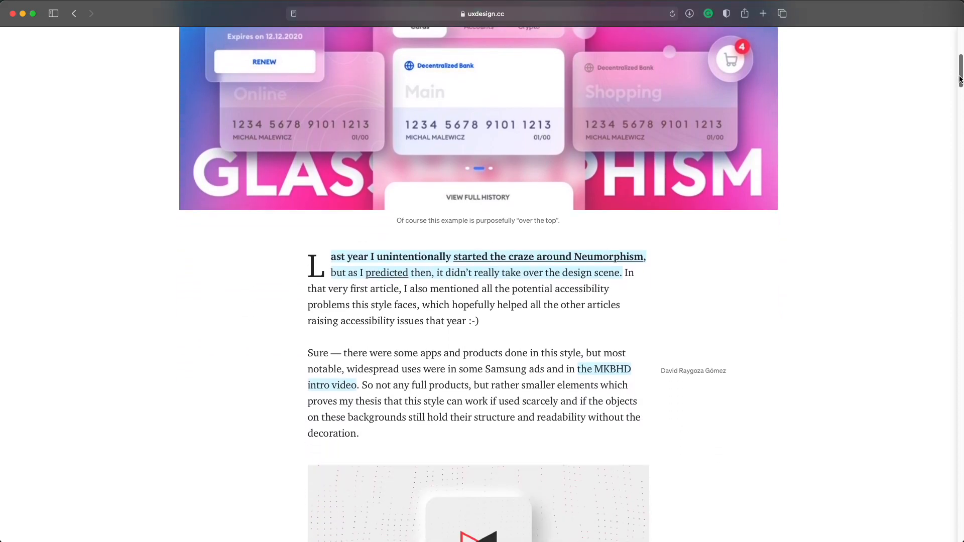
scroll(down, 3)
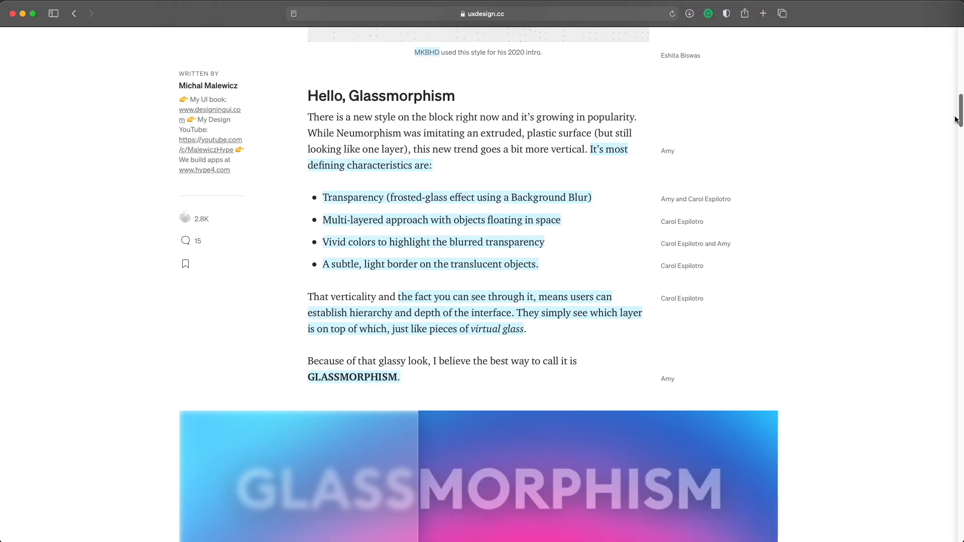
scroll(down, 3)
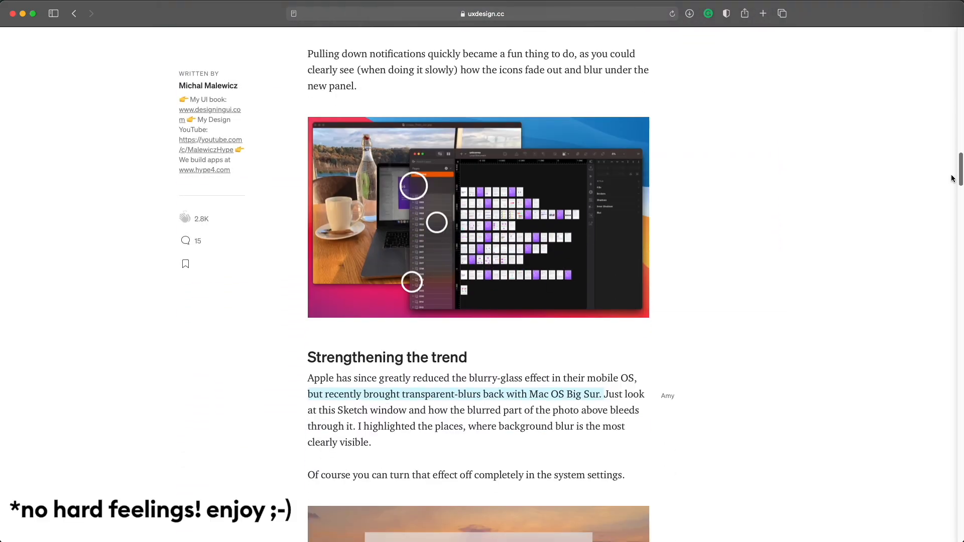
scroll(down, 3)
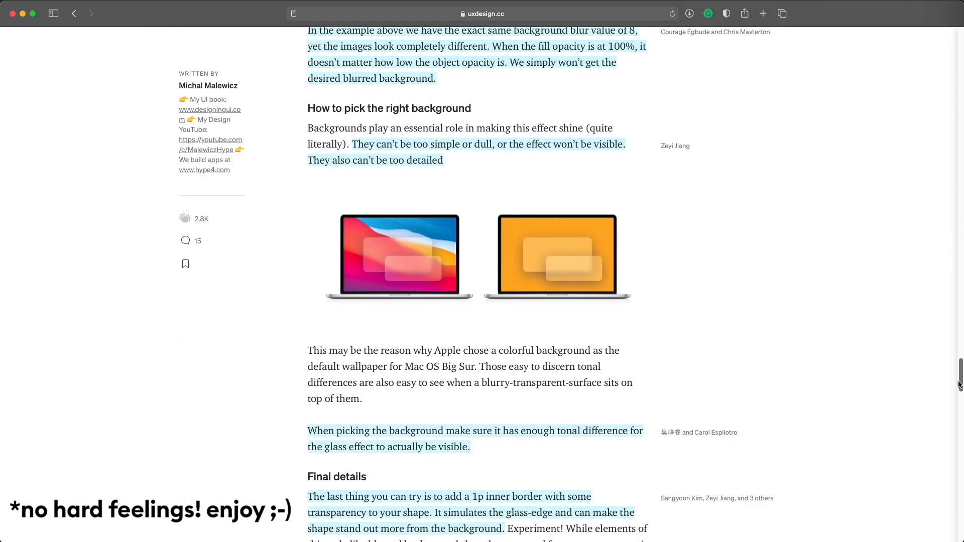
scroll(down, 3)
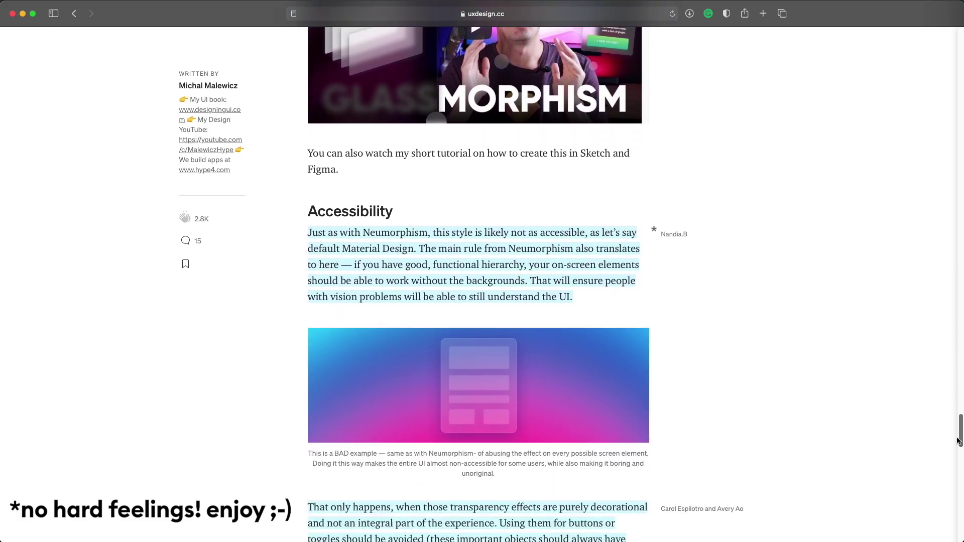
scroll(down, 3)
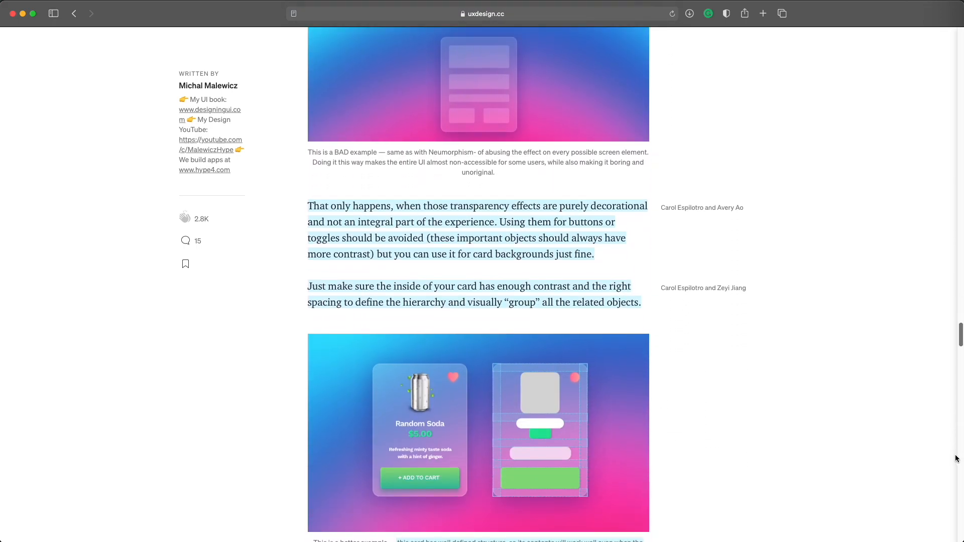
scroll(down, 3)
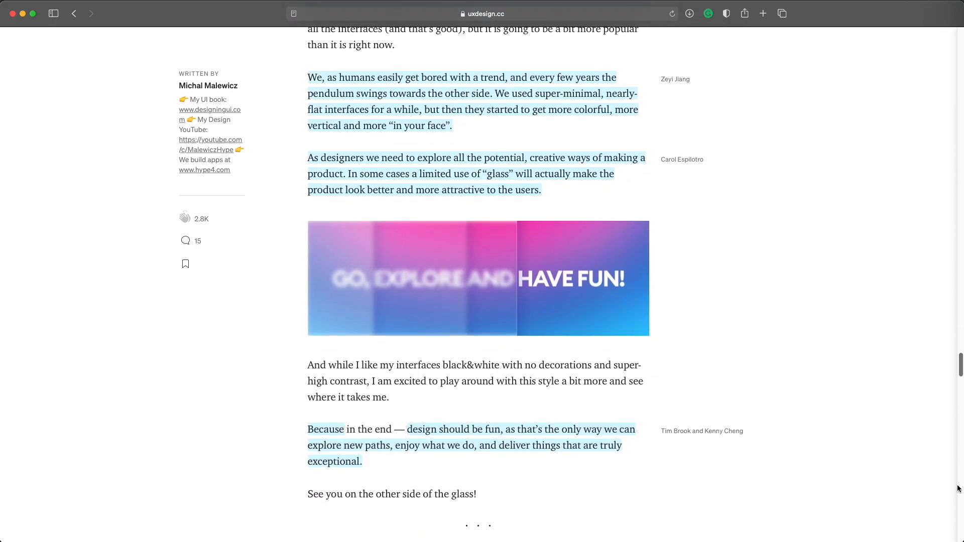
scroll(up, 3)
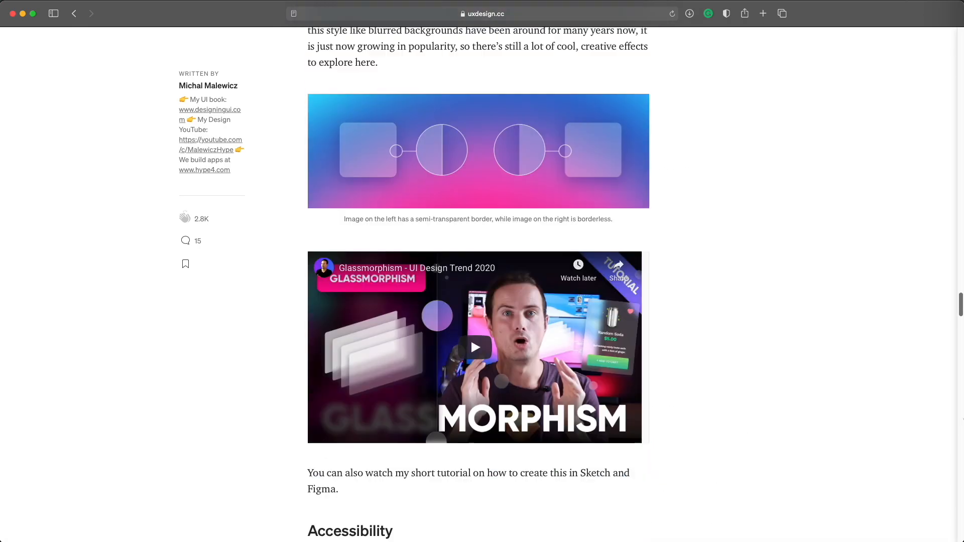
scroll(up, 3)
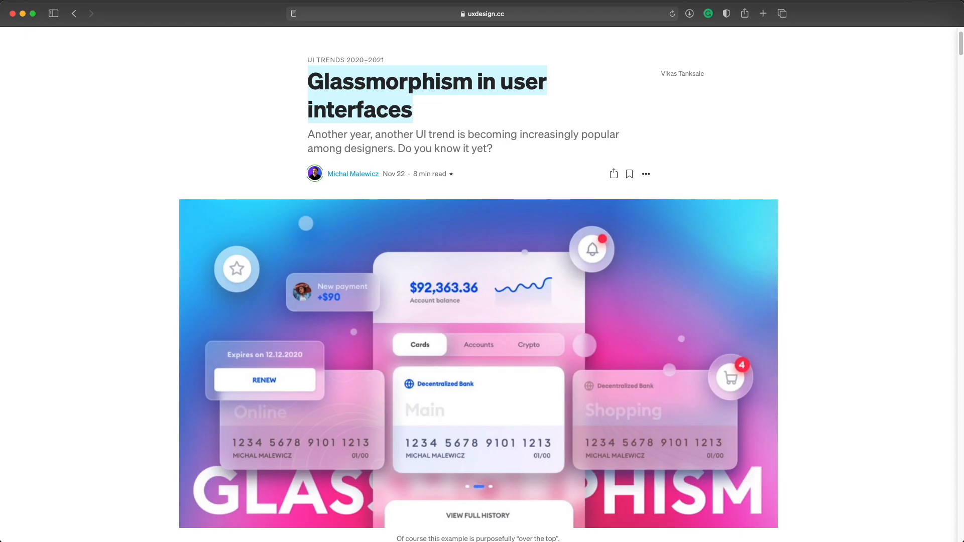
click(483, 13)
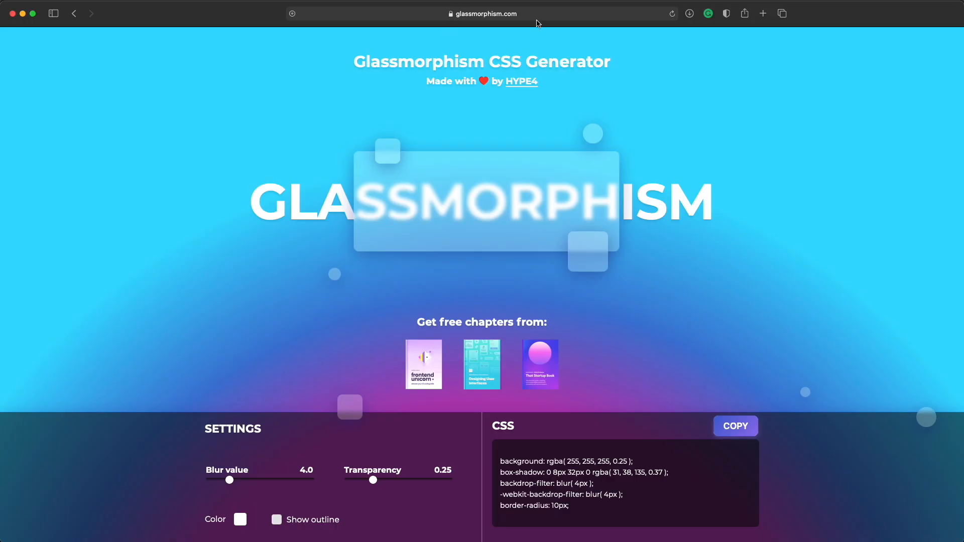
mouse_move(637, 482)
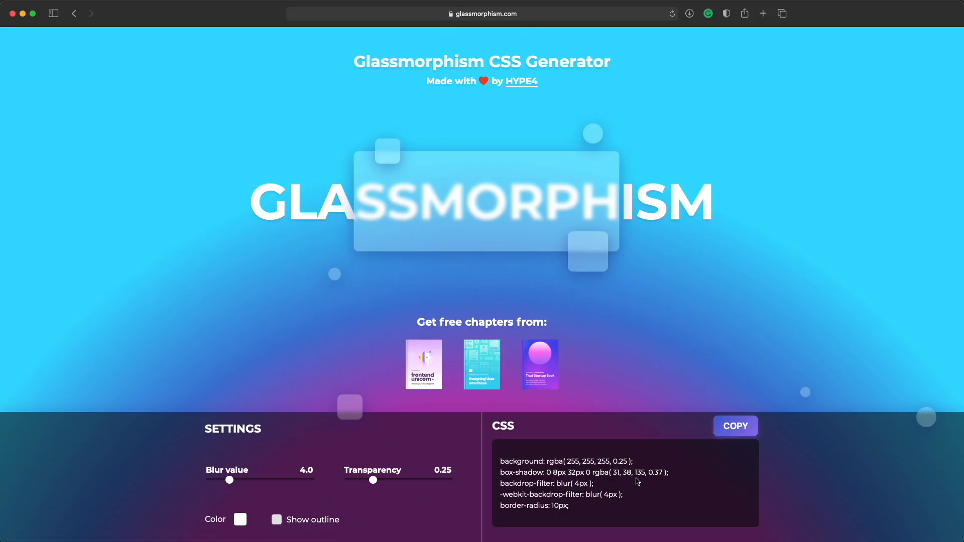
mouse_move(253, 509)
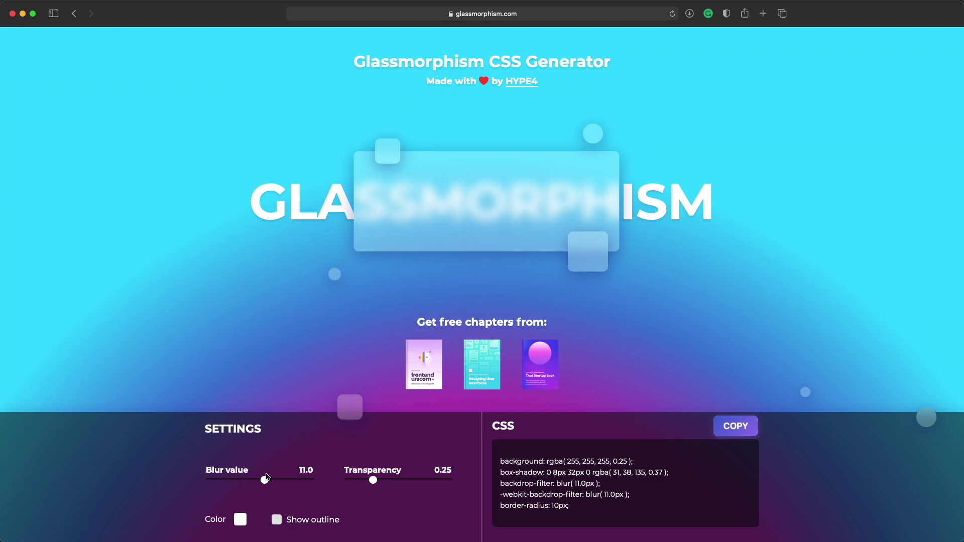
mouse_move(265, 486)
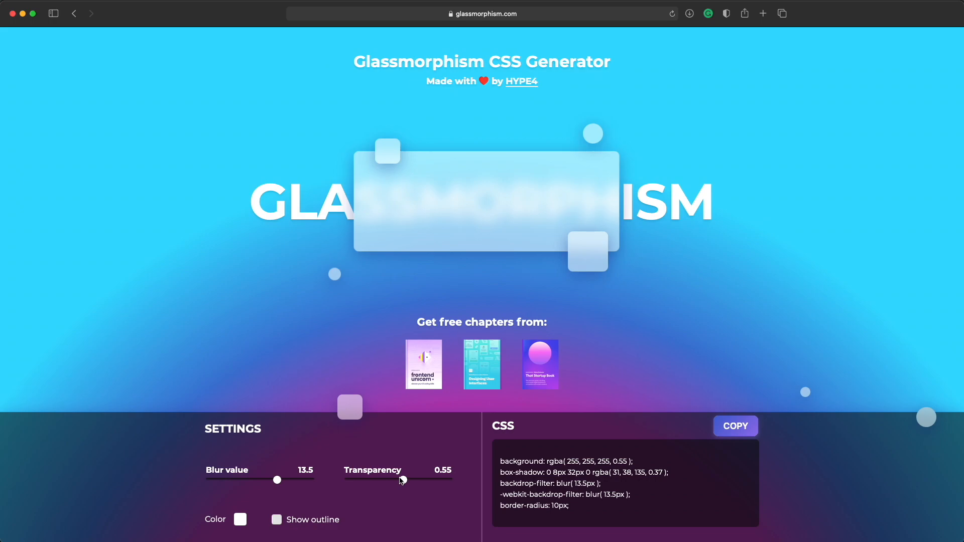
mouse_move(377, 264)
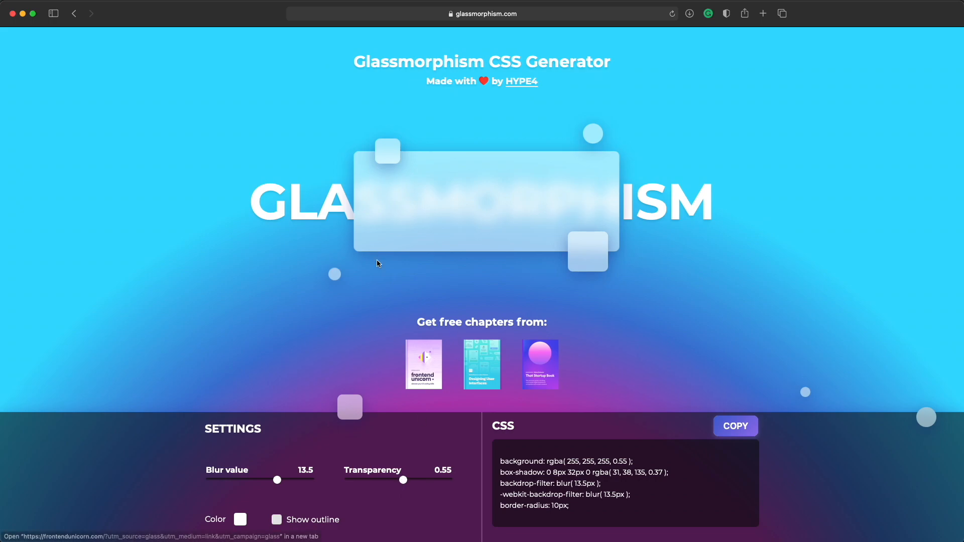
mouse_move(481, 209)
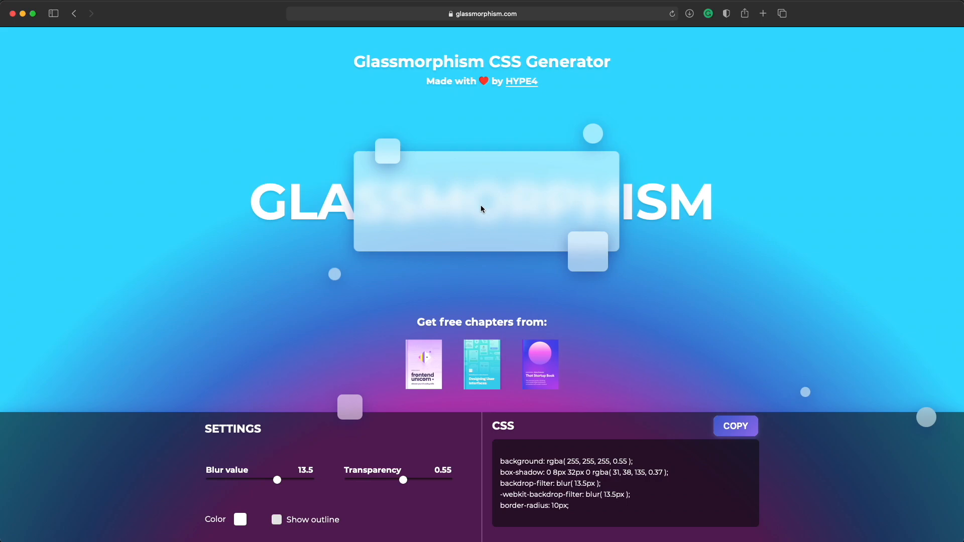
mouse_move(261, 523)
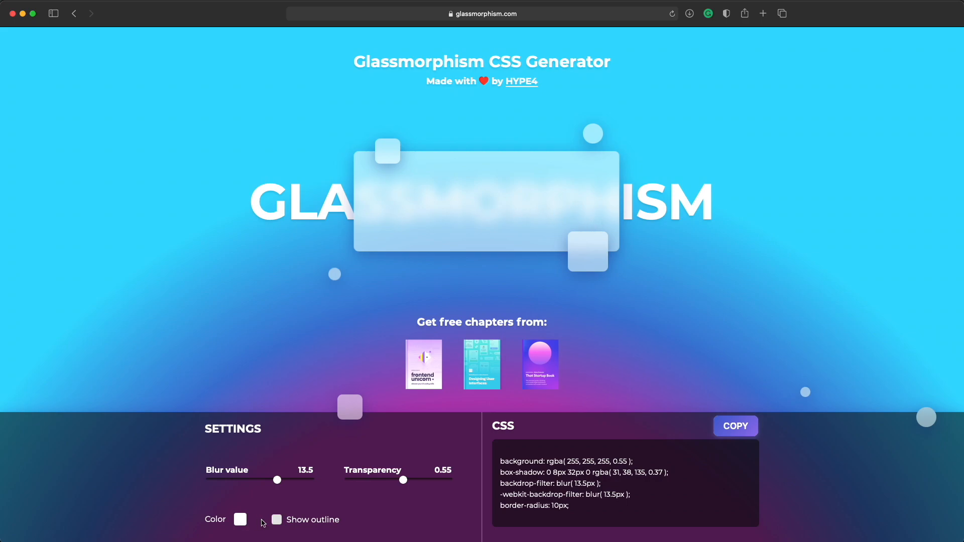
Step: Turn on Show outline to give the glass card a faint white border rule
click(277, 519)
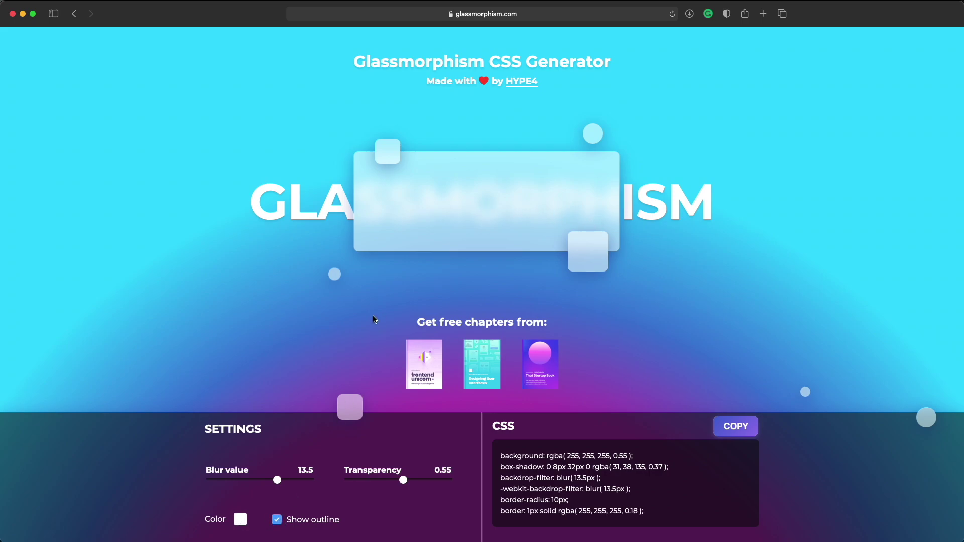
mouse_move(445, 255)
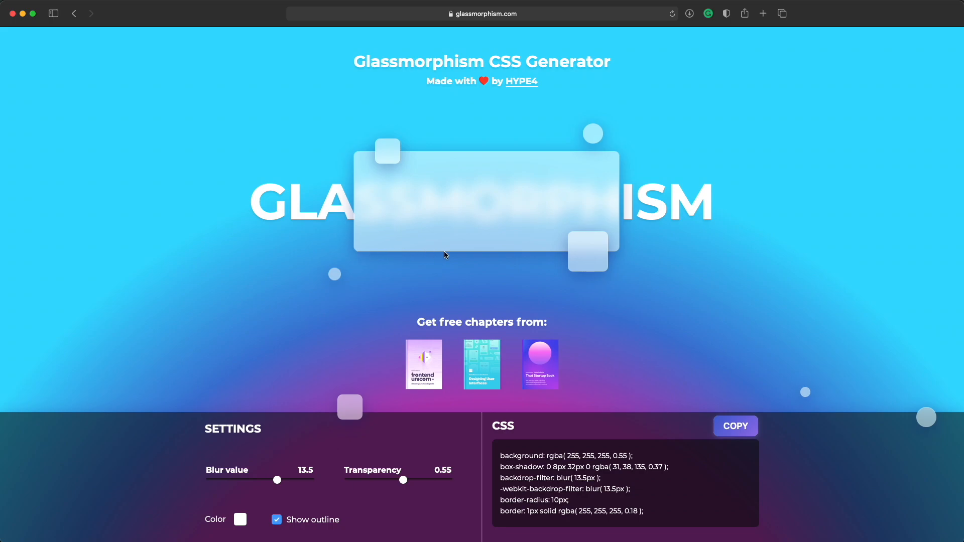
mouse_move(615, 240)
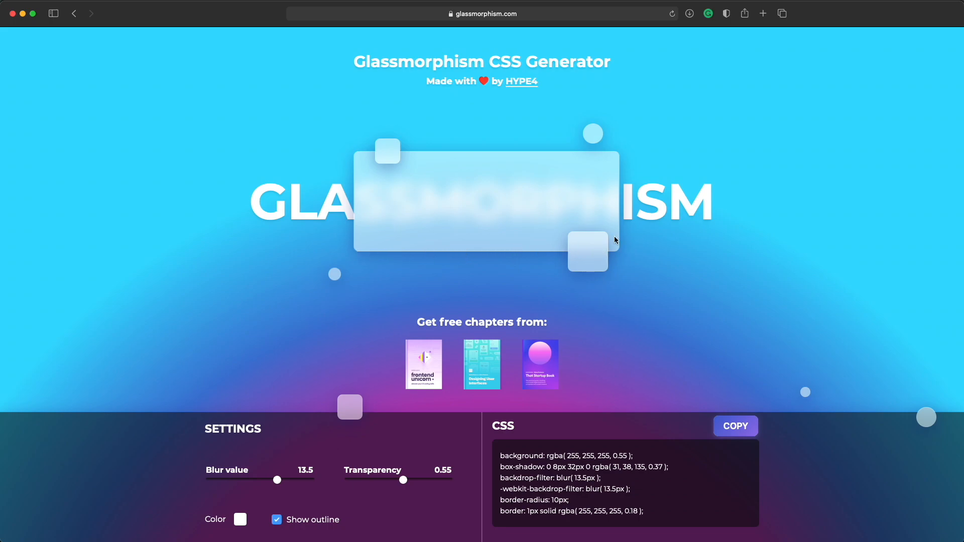
mouse_move(541, 152)
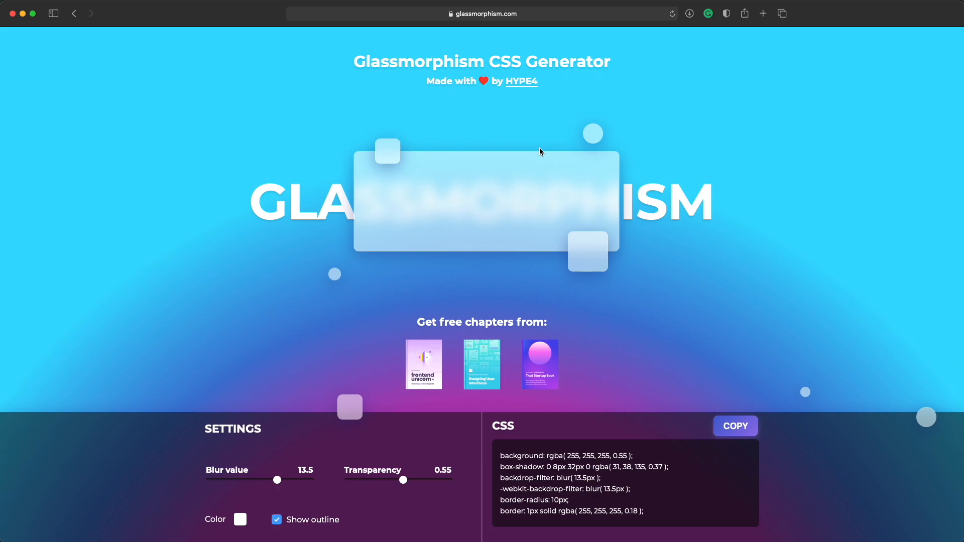
mouse_move(601, 317)
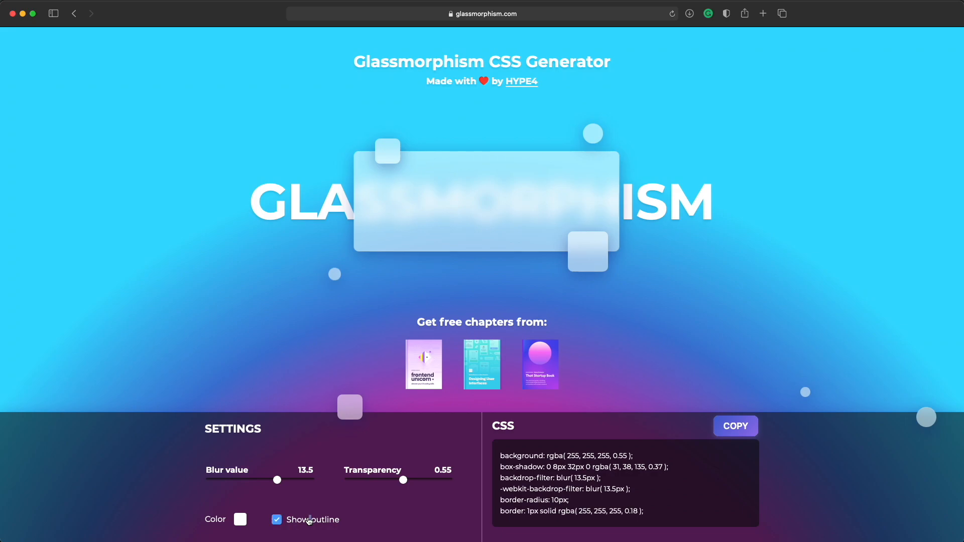
click(240, 519)
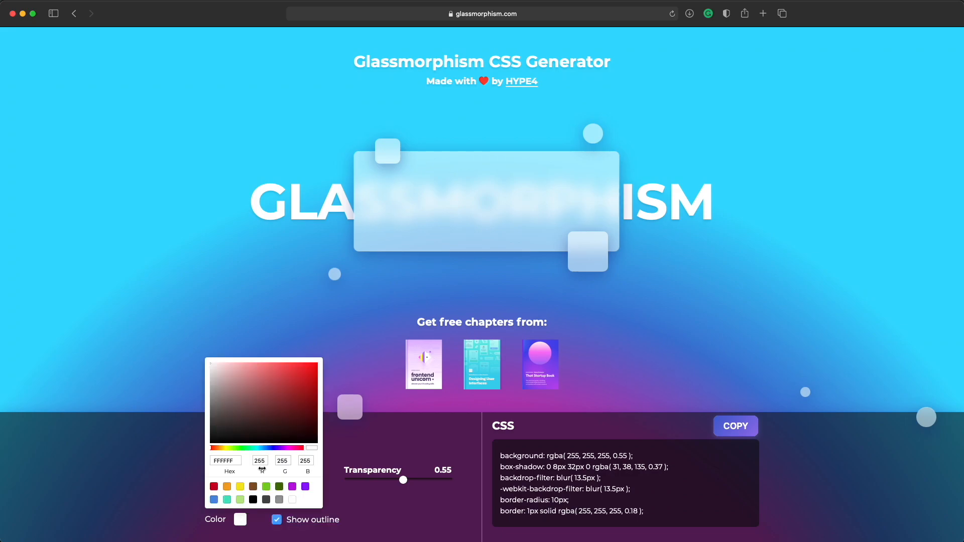
click(253, 500)
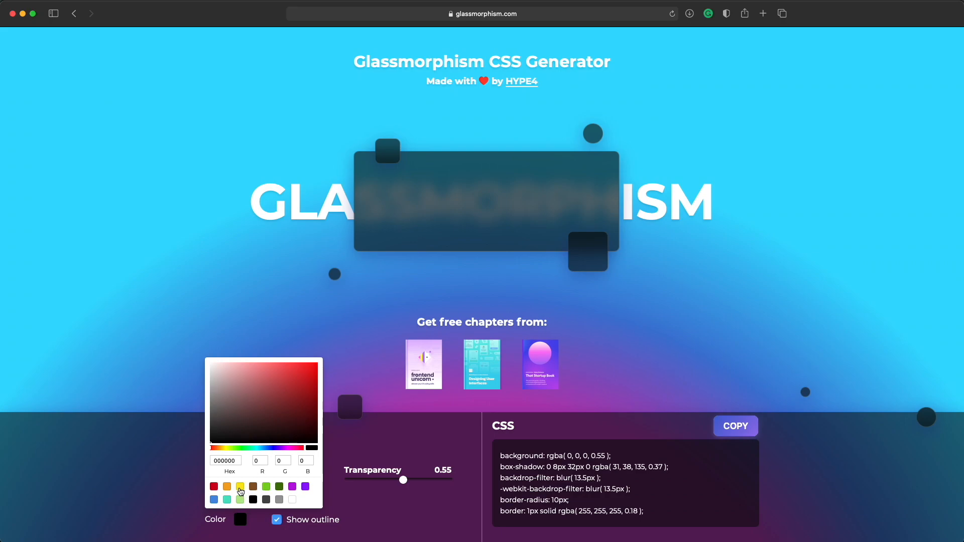
click(227, 486)
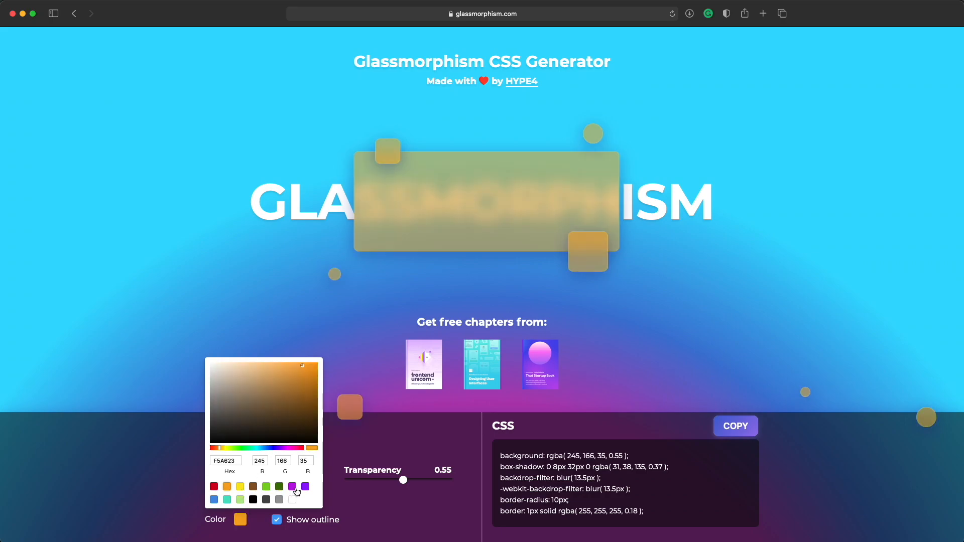
click(280, 487)
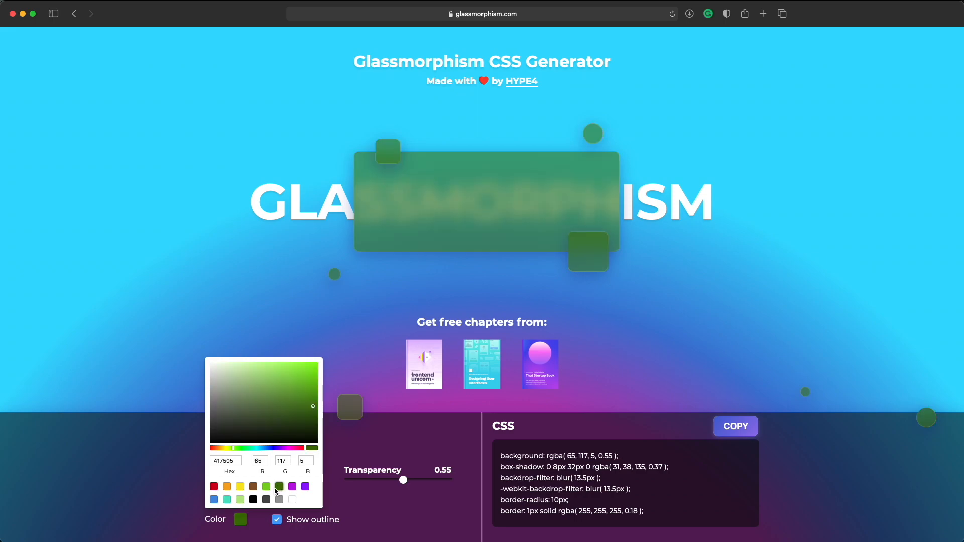
click(293, 500)
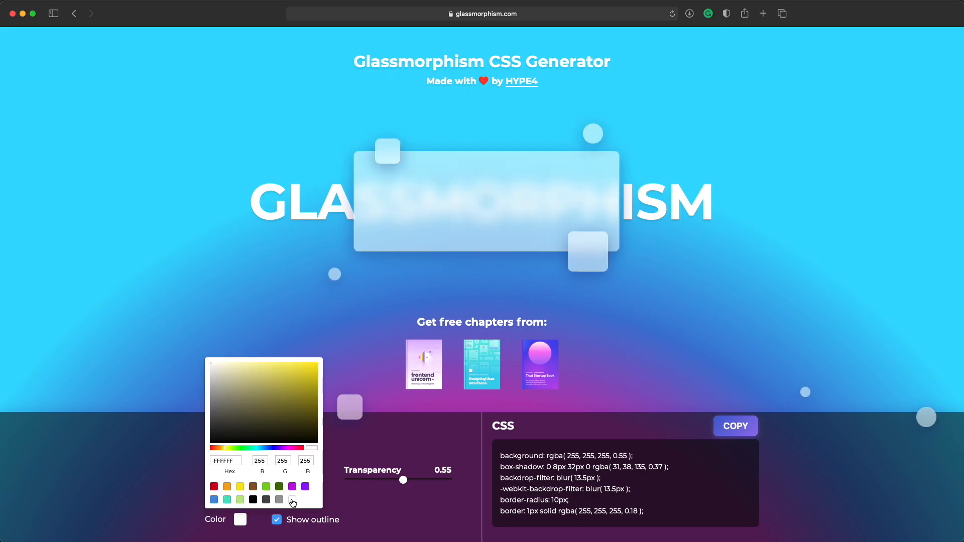
mouse_move(283, 511)
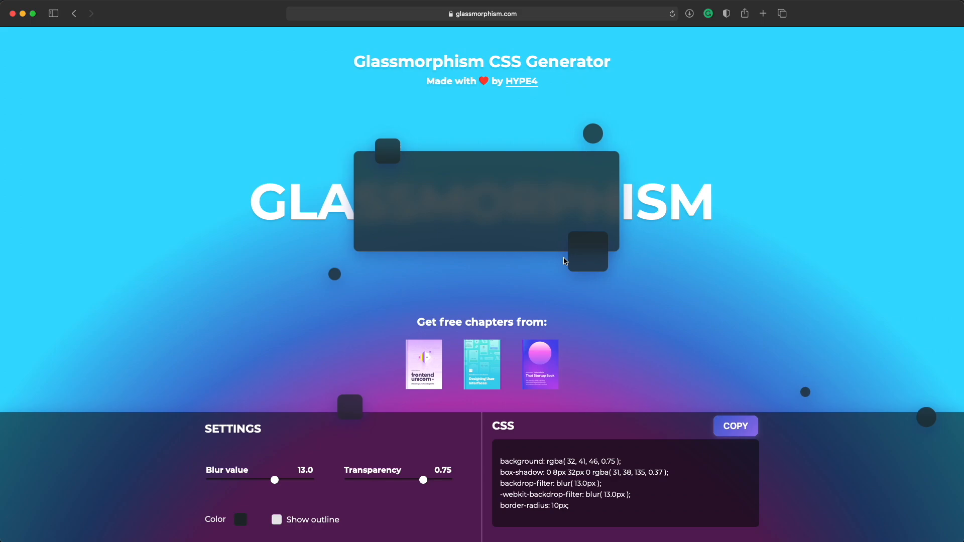
mouse_move(470, 275)
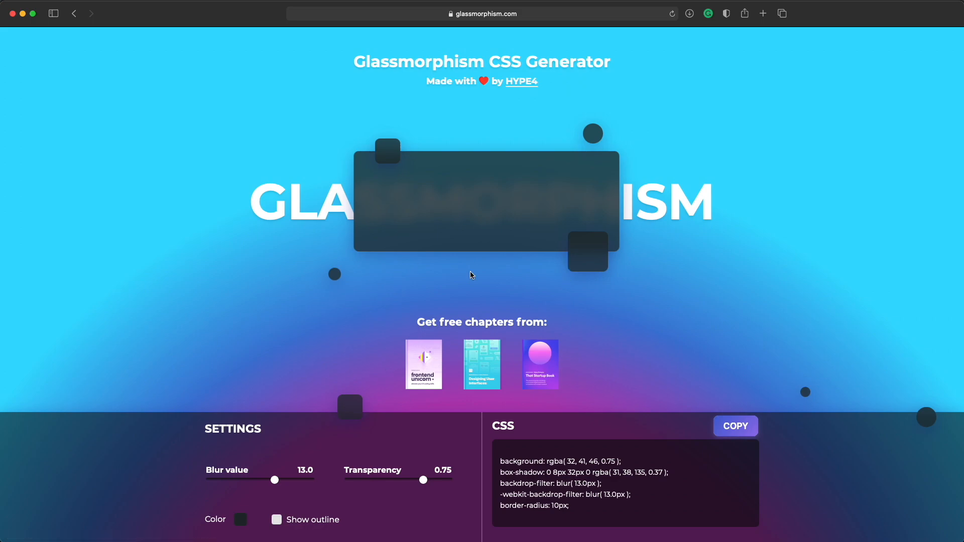
Step: Toggle the outline setting off and copy the generated glass CSS to the clipboard
click(241, 519)
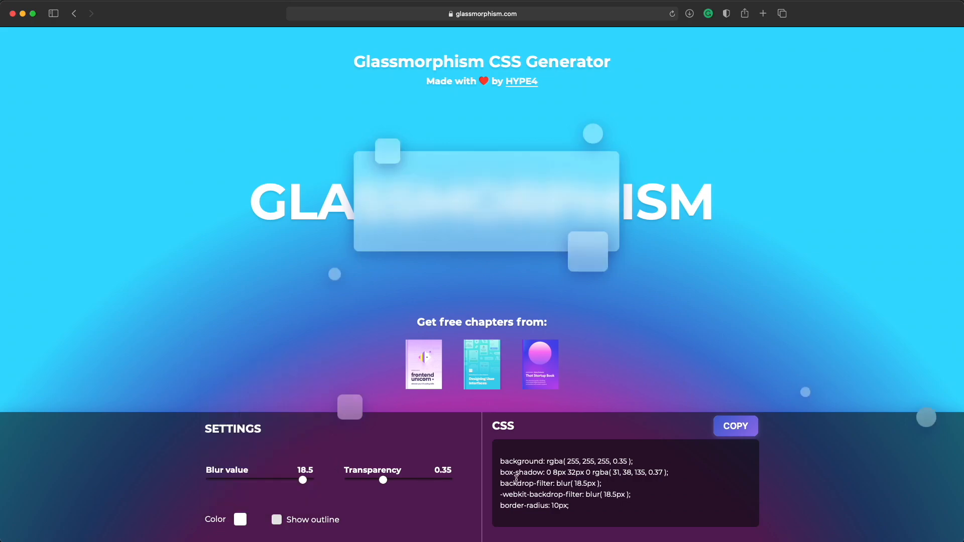
click(735, 426)
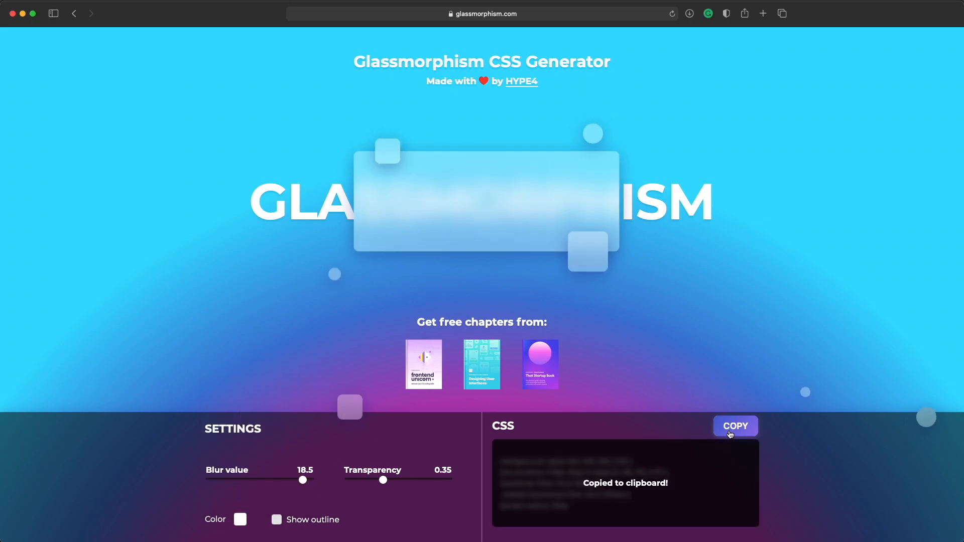